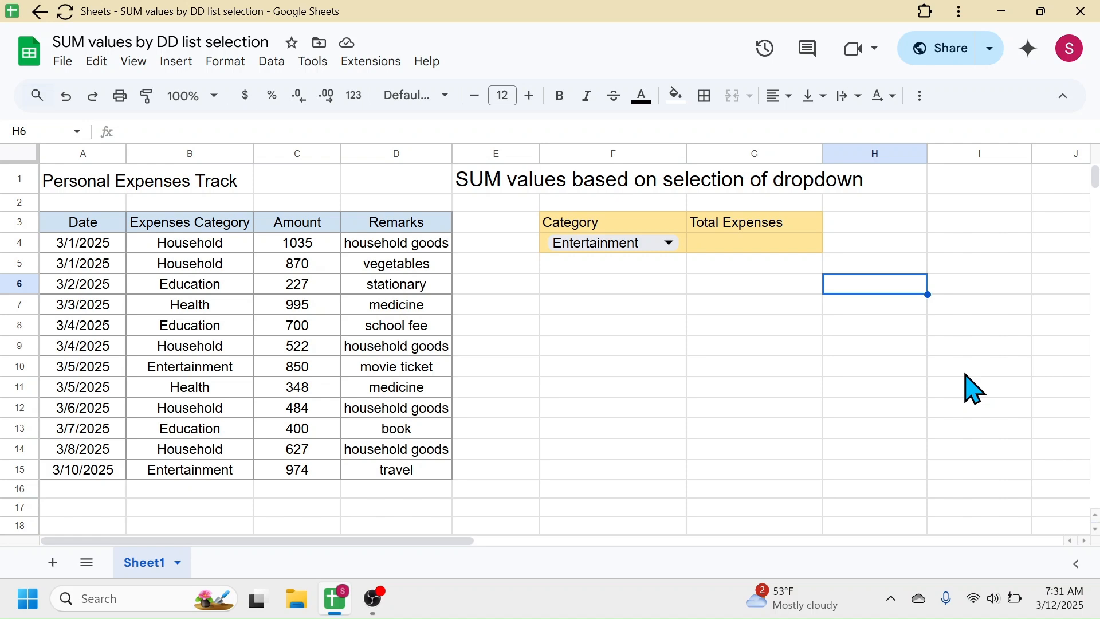
- Enter =SUMIF(B4:B15, F4, C4:C15) in G4, returning 1824 for Entertainment
left_click(612, 305)
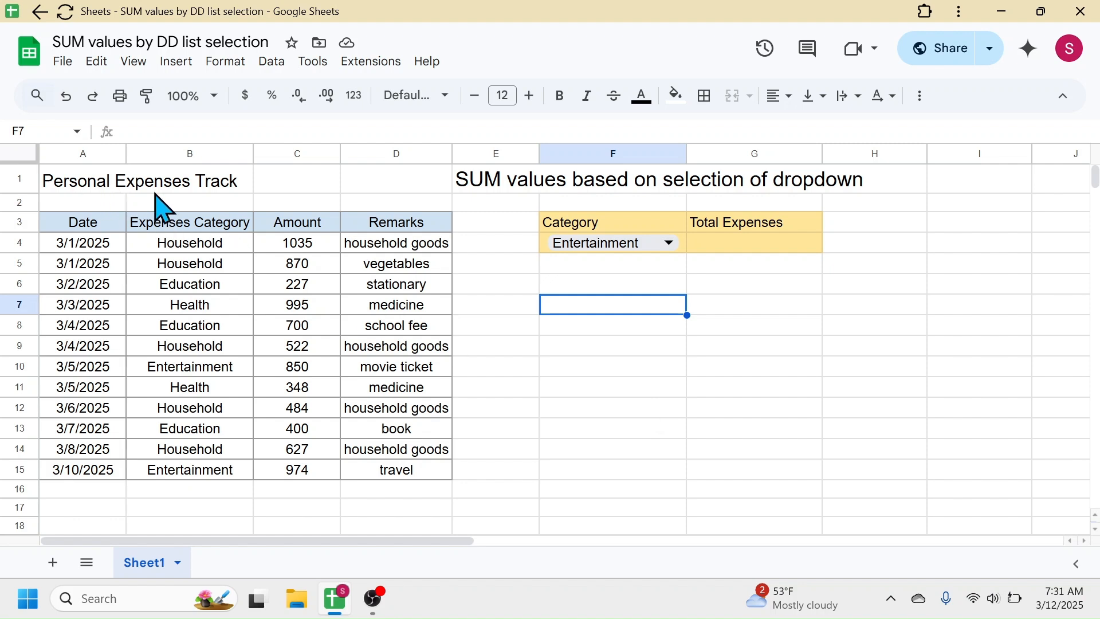
mouse_move(235, 211)
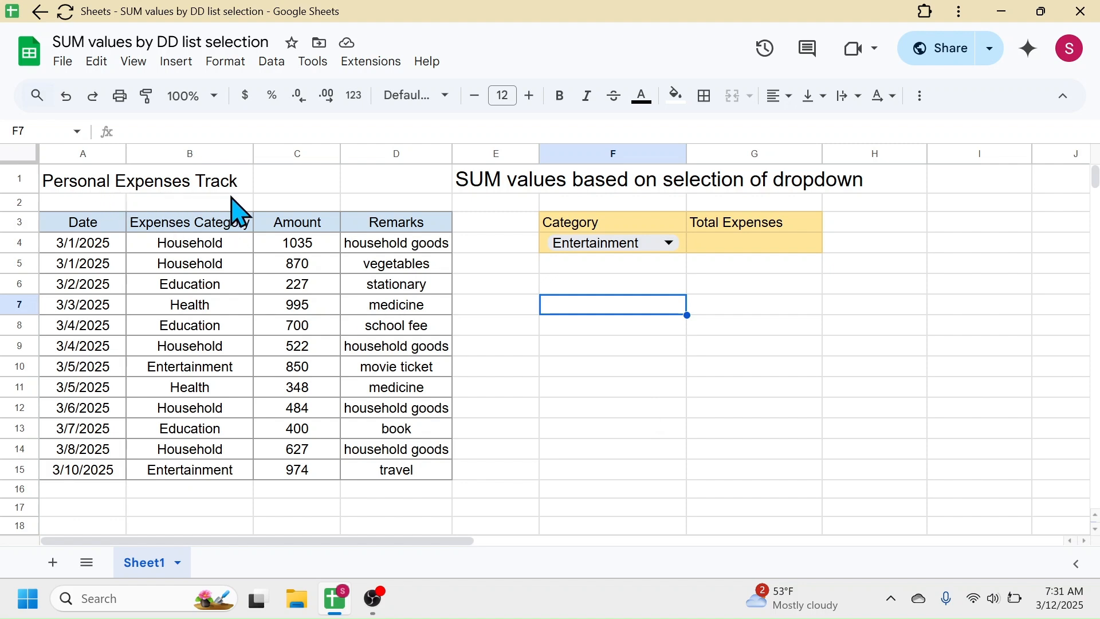
mouse_move(761, 260)
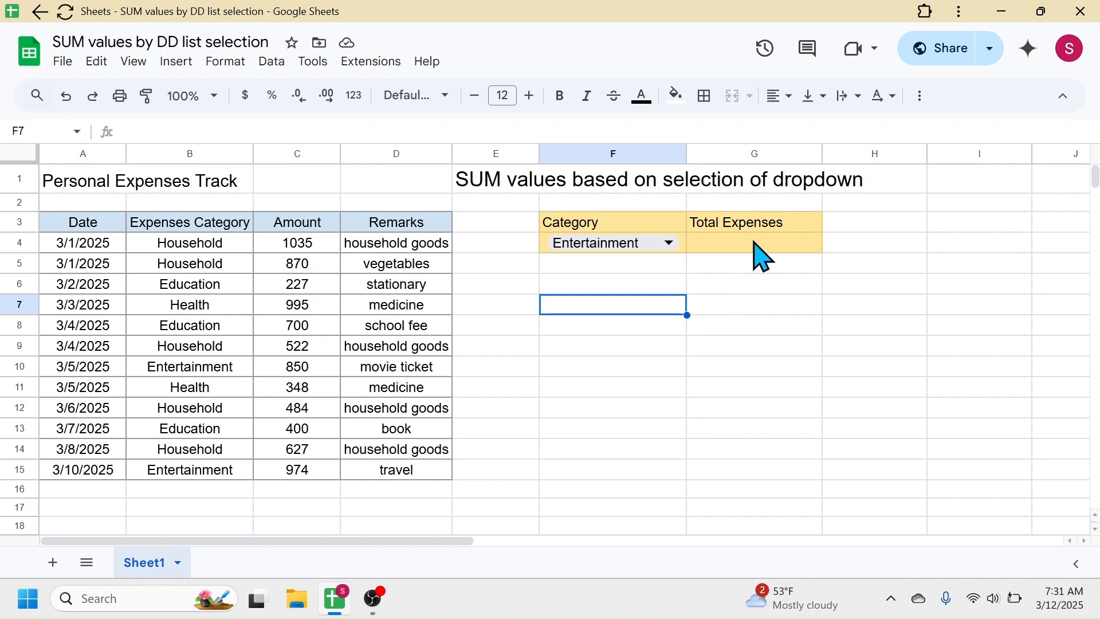
left_click(753, 242)
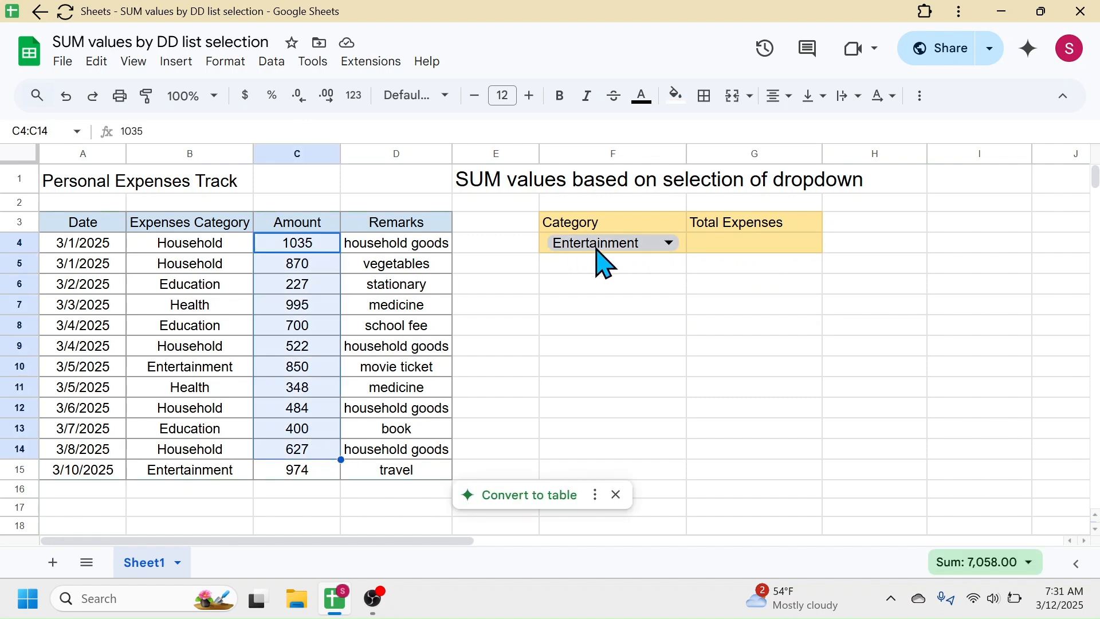
mouse_move(952, 340)
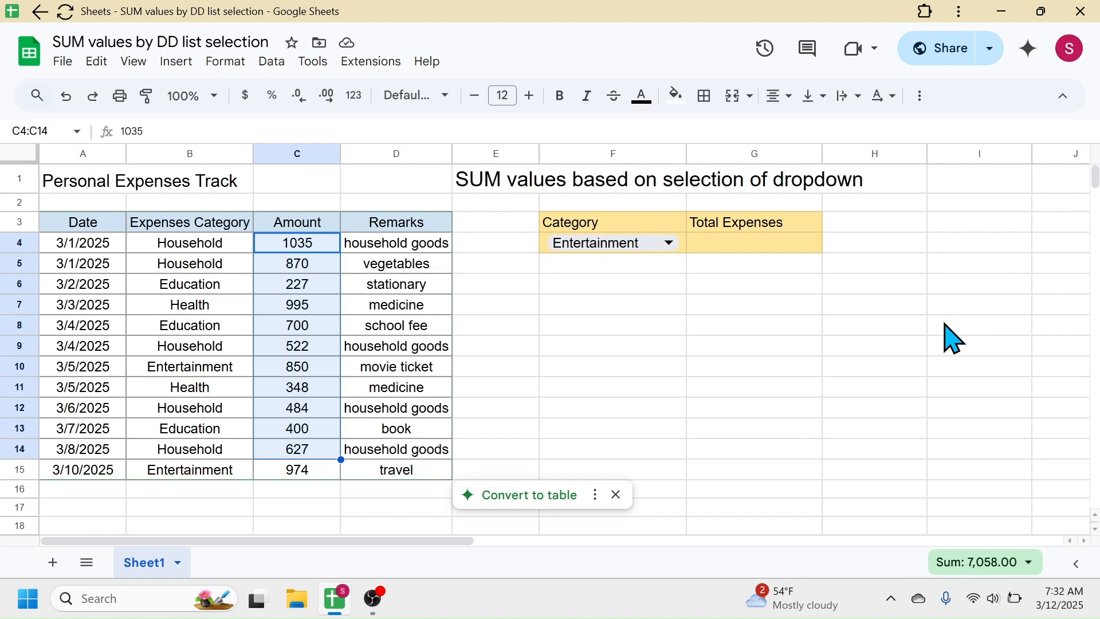
left_click(873, 344)
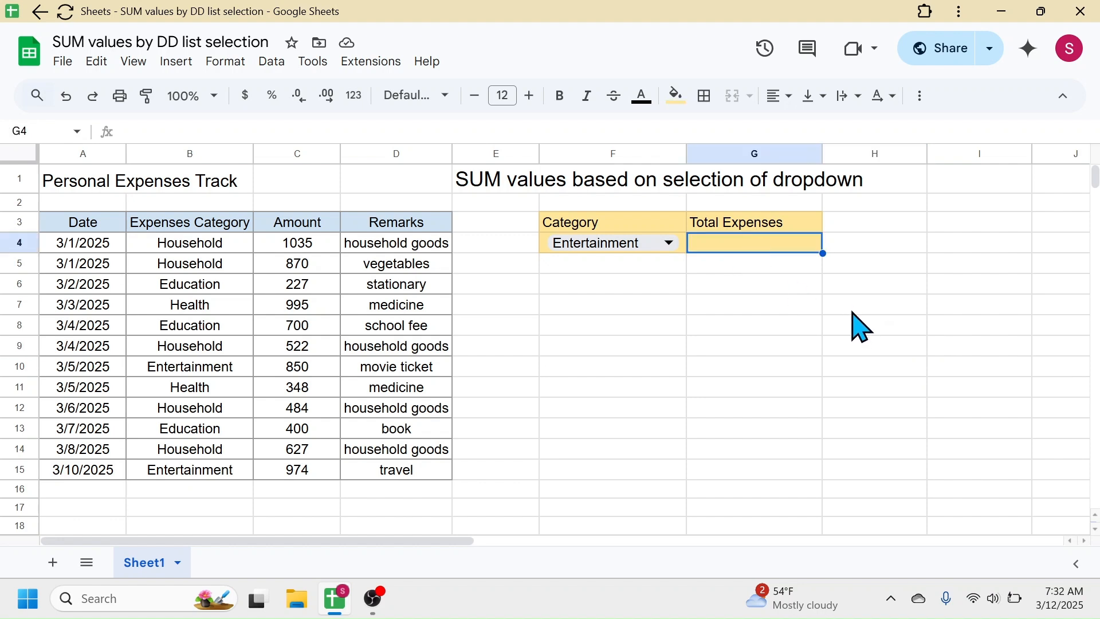
type("=SUMIF")
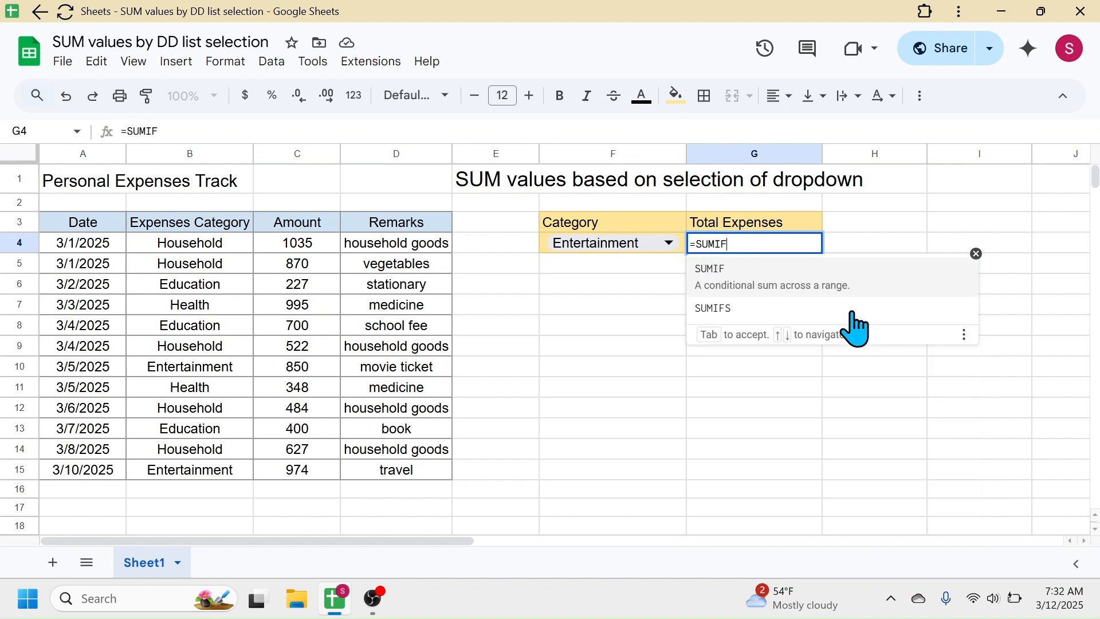
type("(")
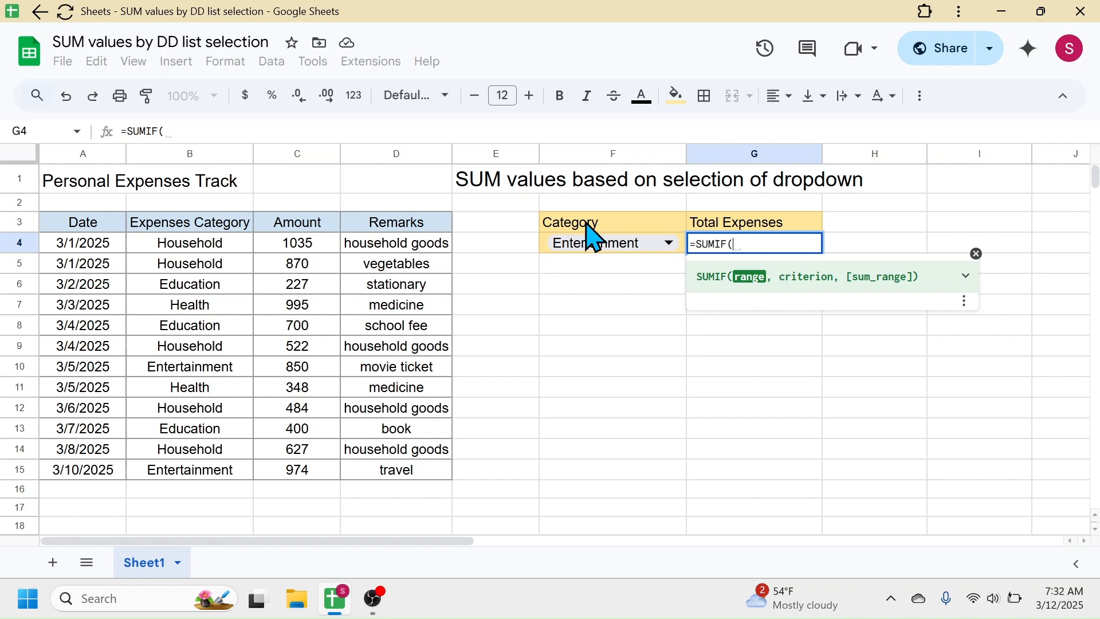
mouse_move(196, 248)
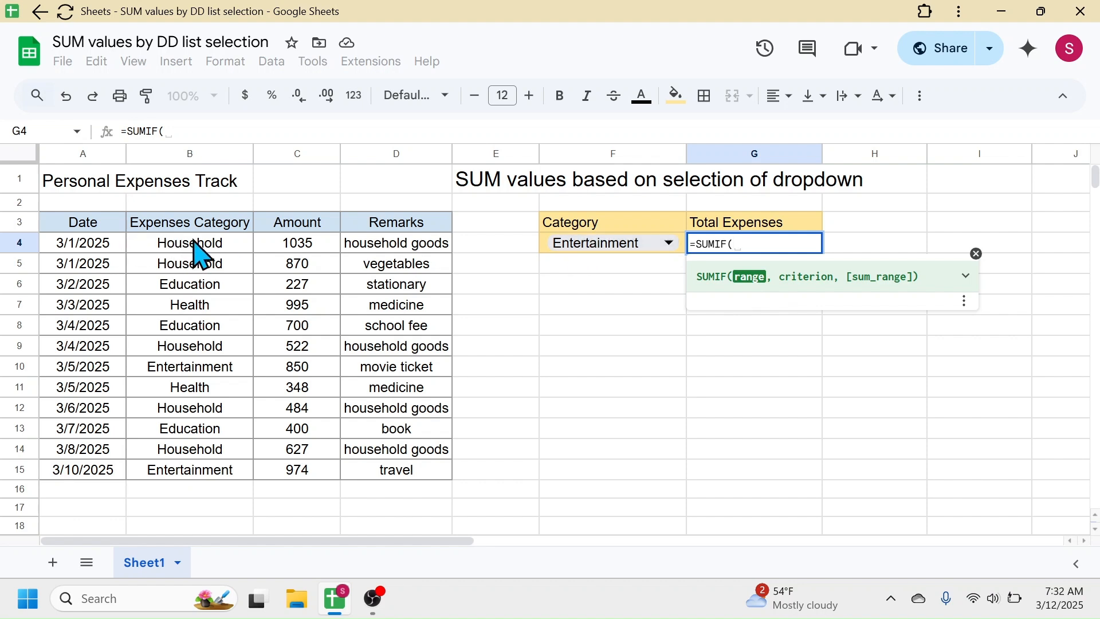
left_click_drag(189, 243, 189, 428)
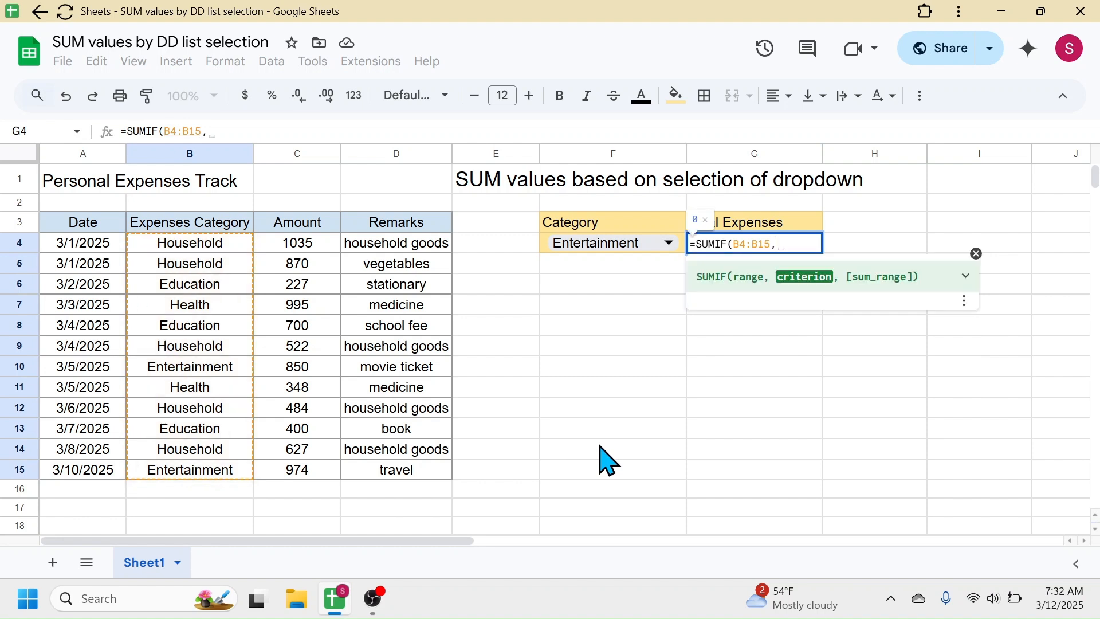
mouse_move(807, 276)
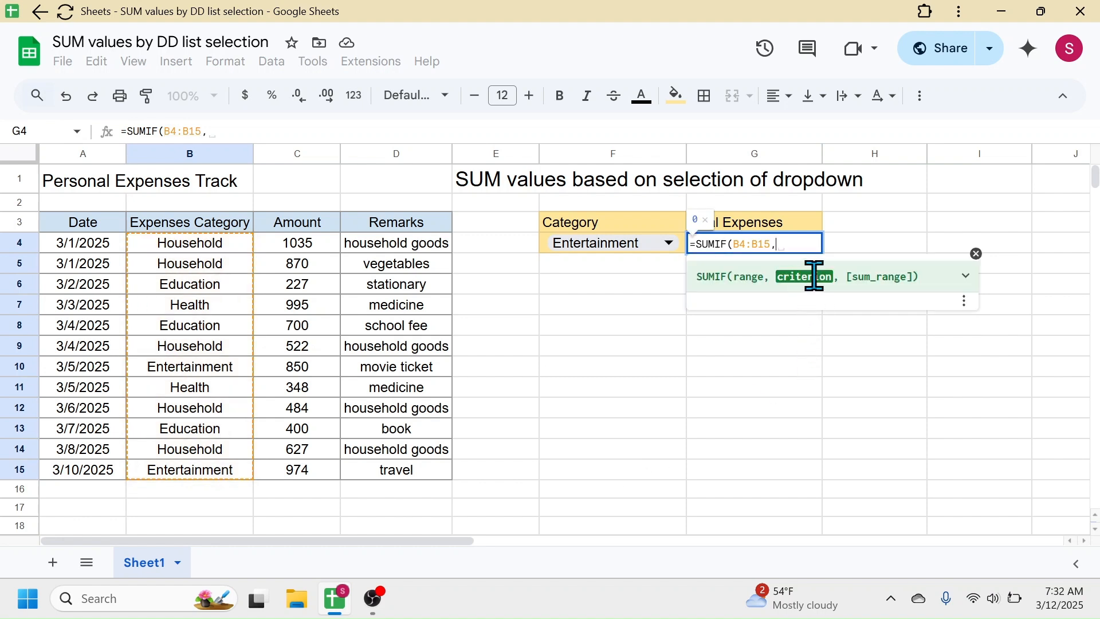
mouse_move(554, 264)
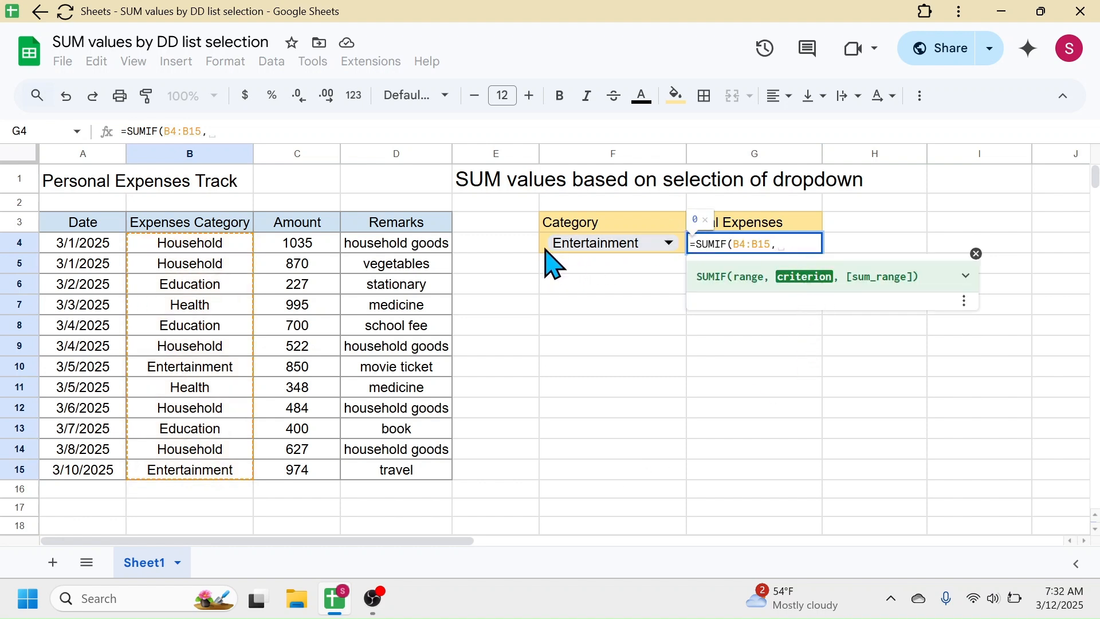
left_click(611, 243)
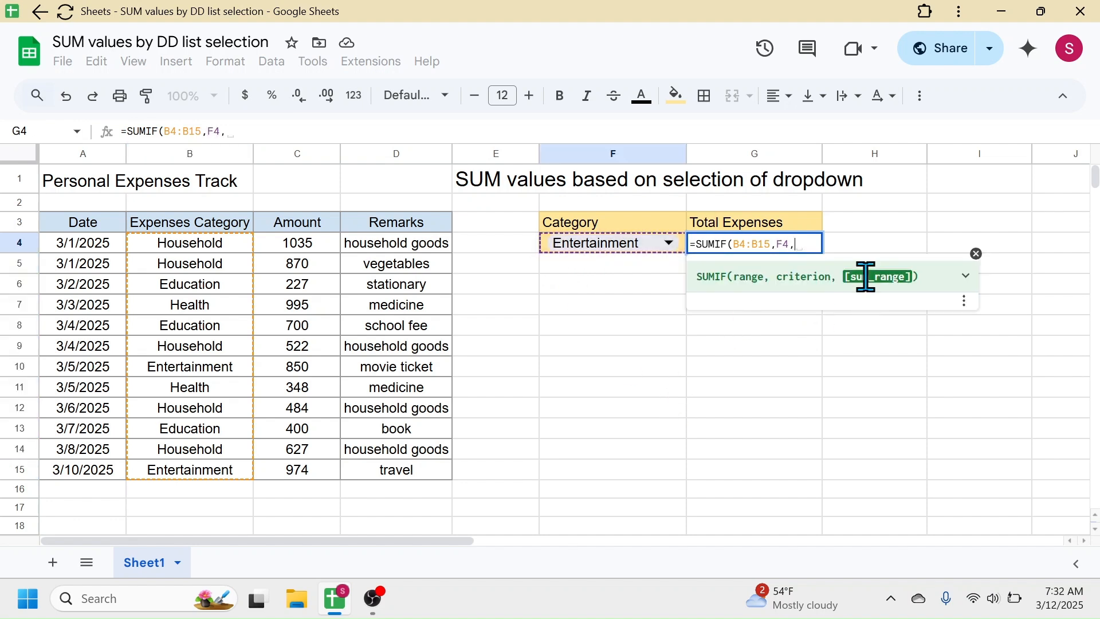
mouse_move(311, 256)
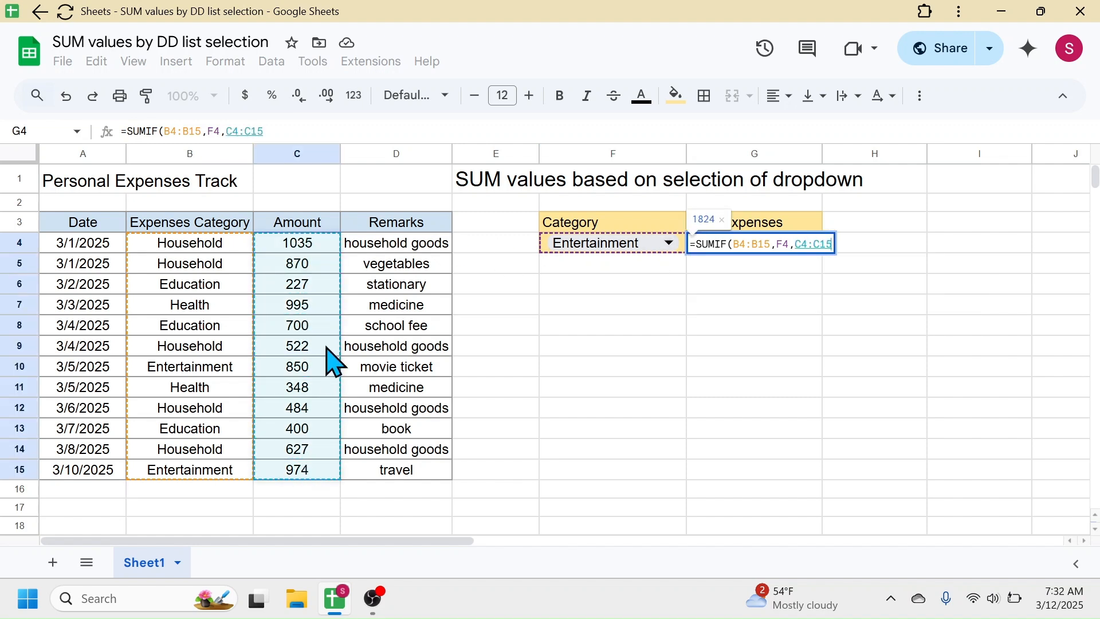
mouse_move(763, 489)
type(")")
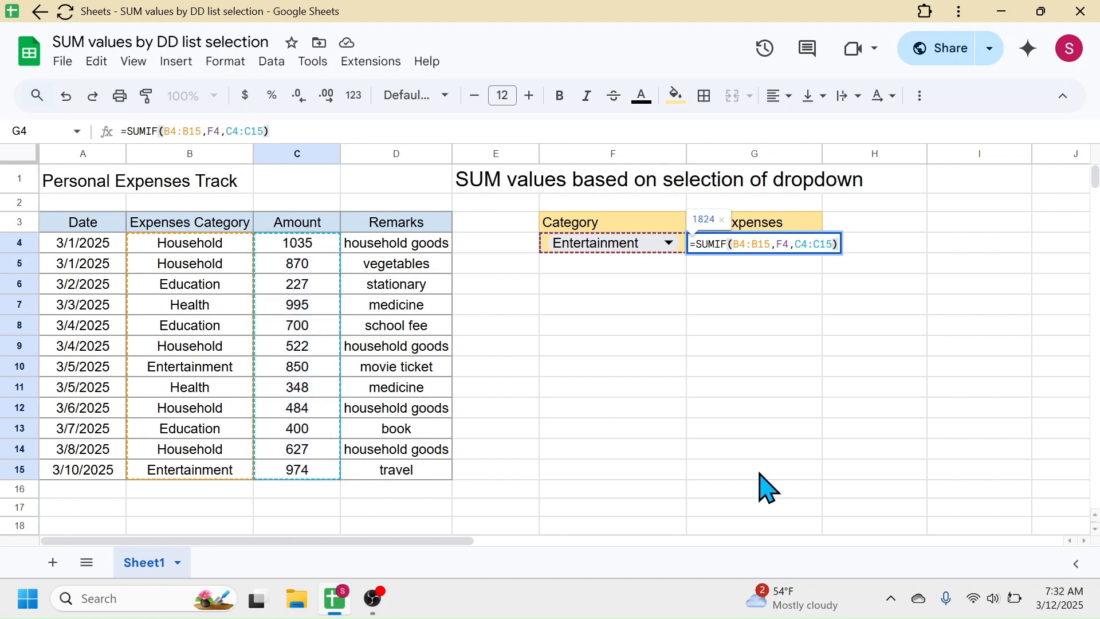
key("enter")
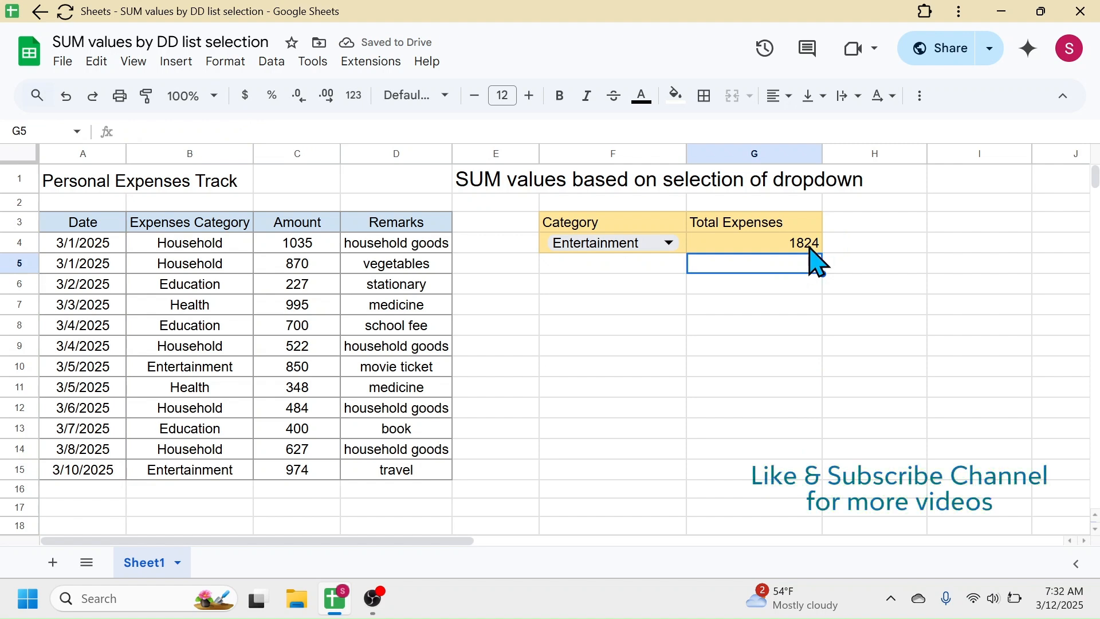
mouse_move(660, 284)
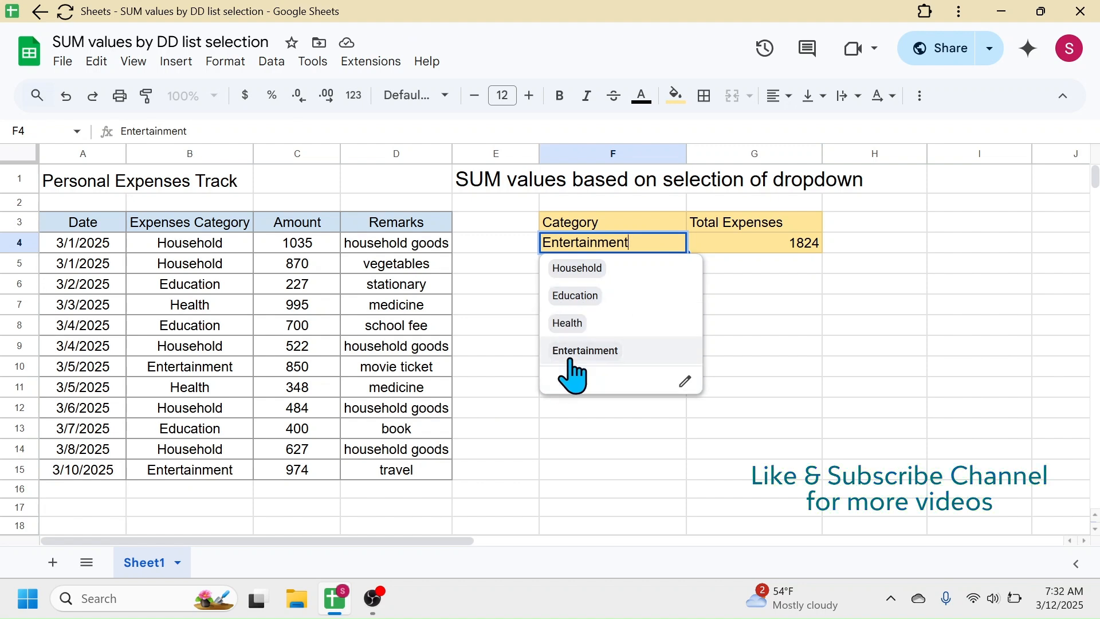
- Switch the F4 category to Education (1327) then Household (3538), confirming G4 updates
left_click(574, 295)
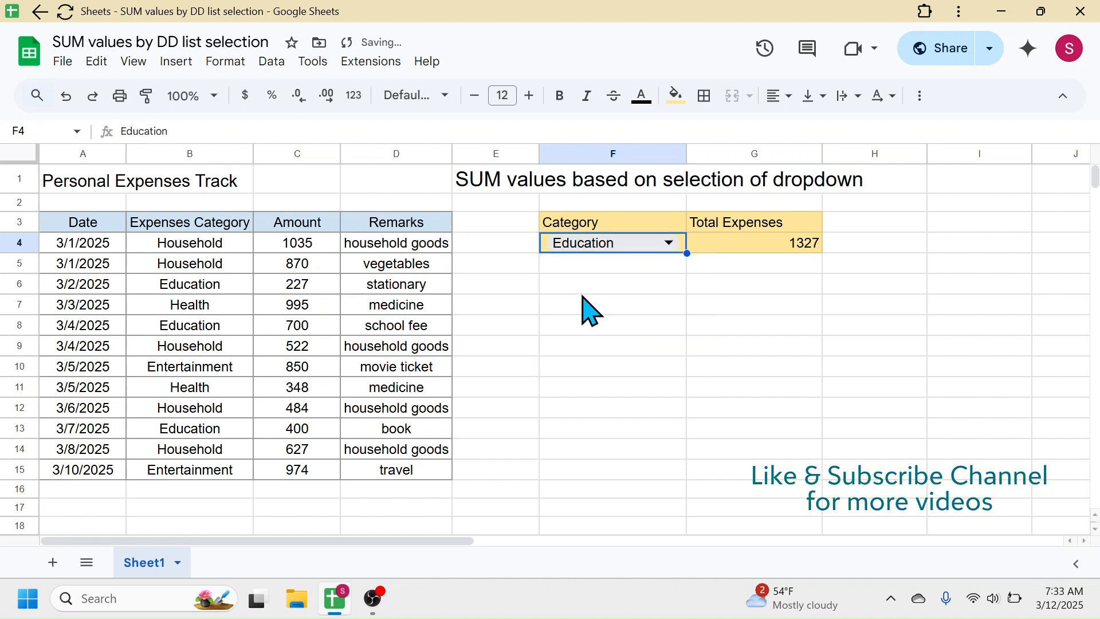
left_click(754, 345)
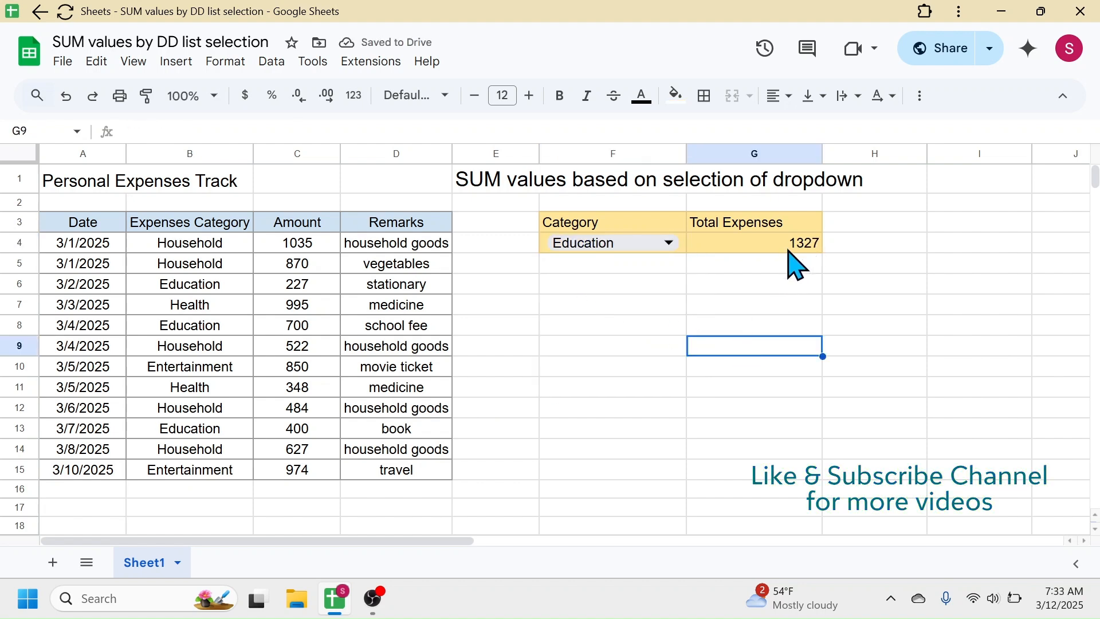
left_click(612, 242)
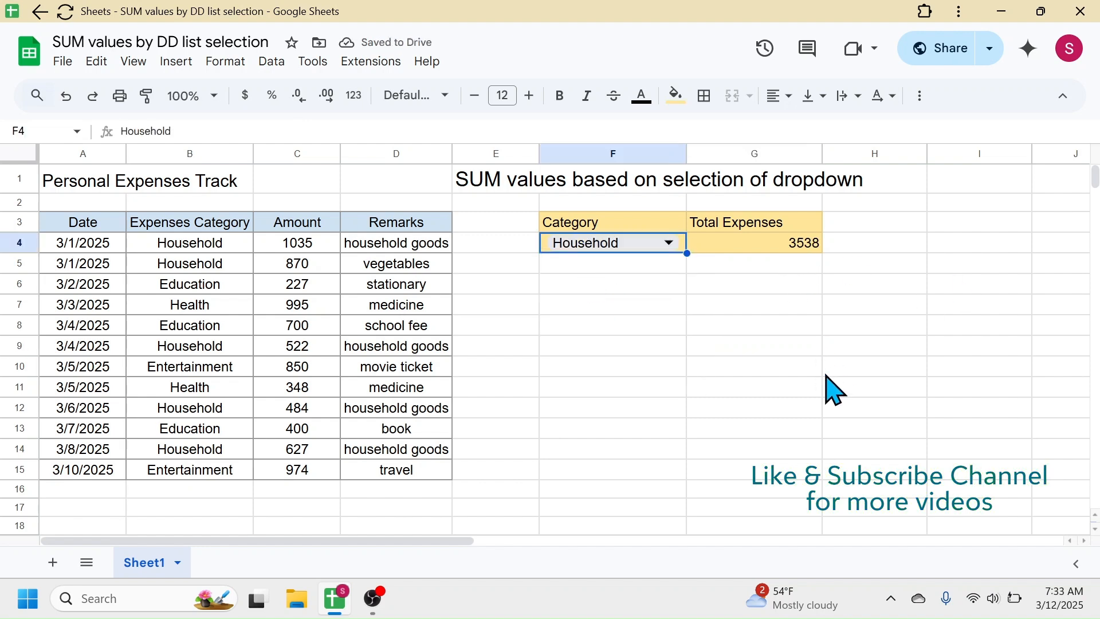
left_click(875, 365)
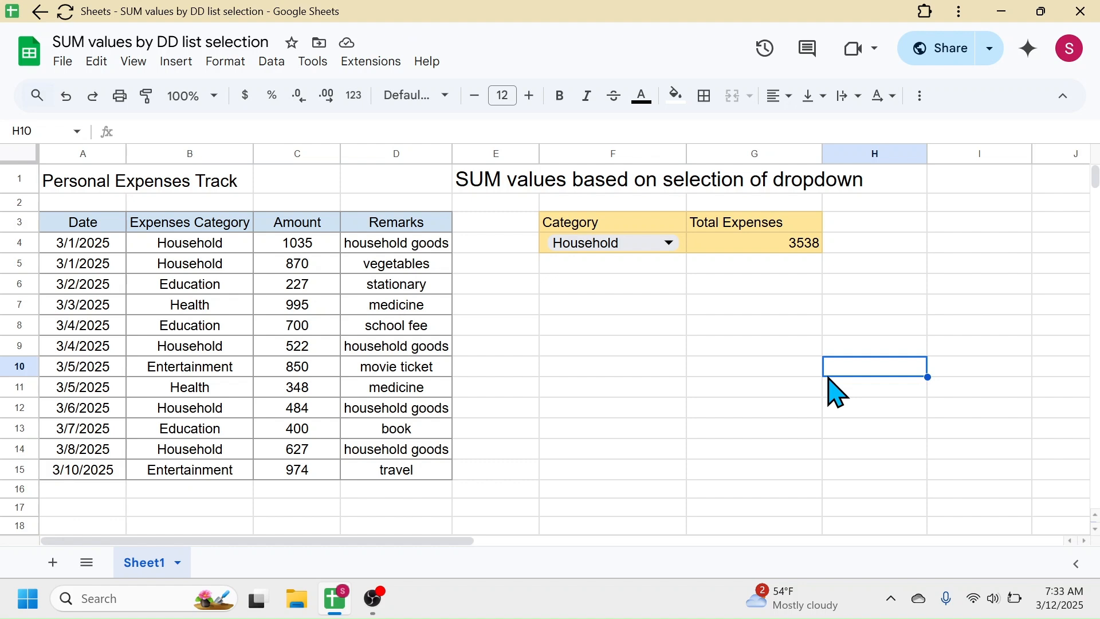
mouse_move(1011, 280)
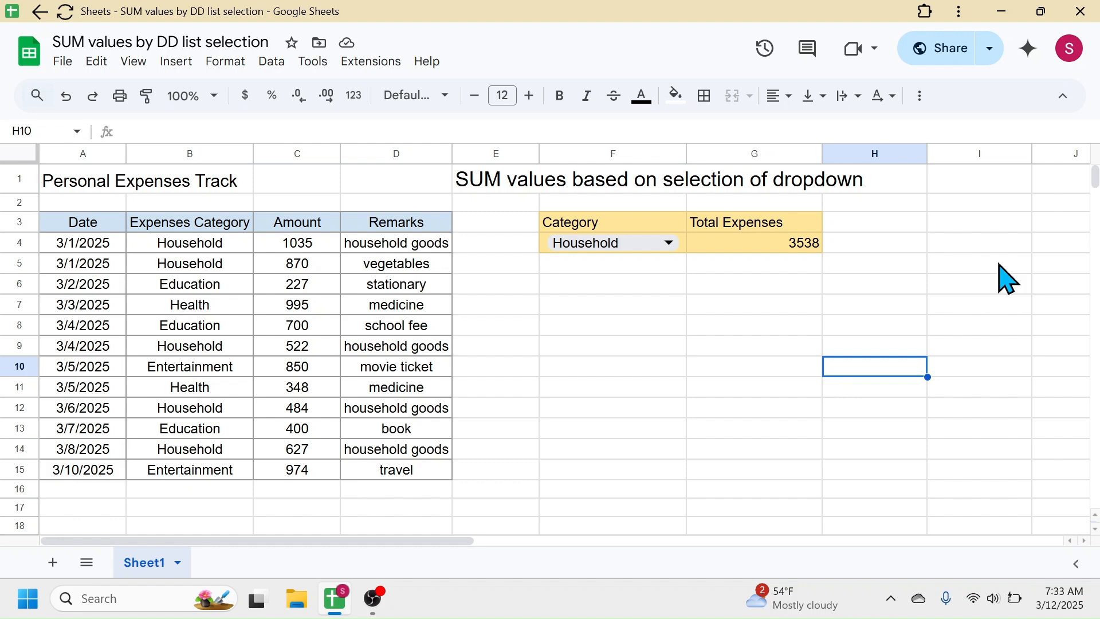